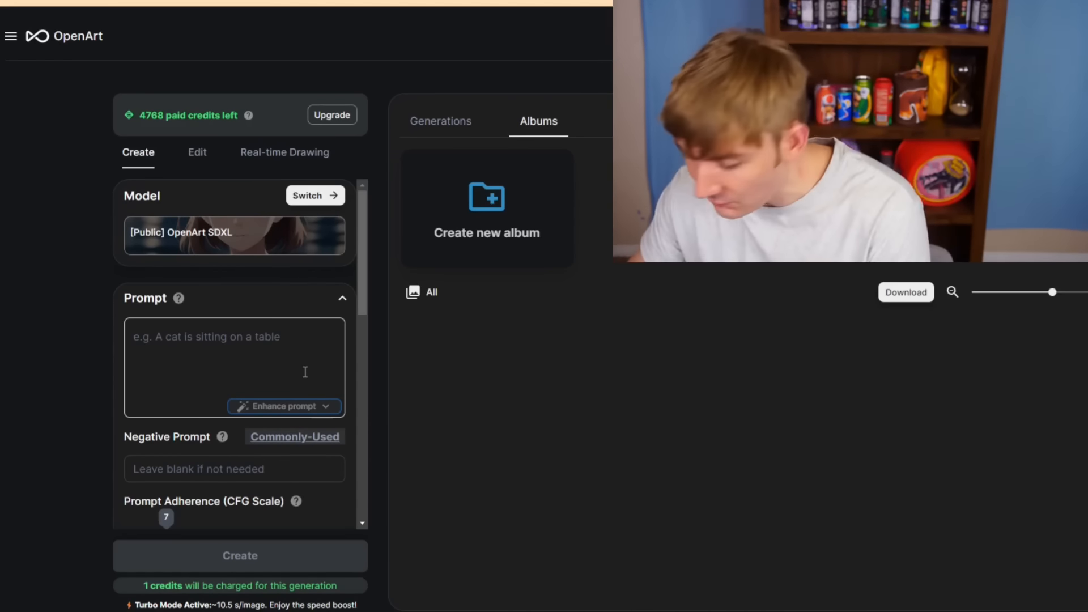
pyautogui.scroll(-3)
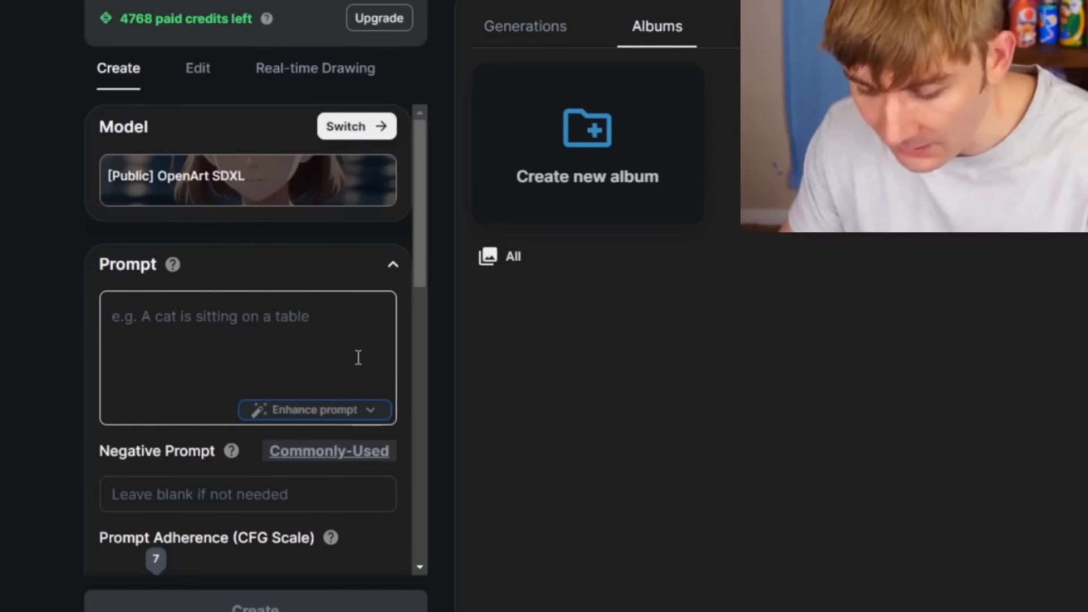
pyautogui.write('woman, 25 year')
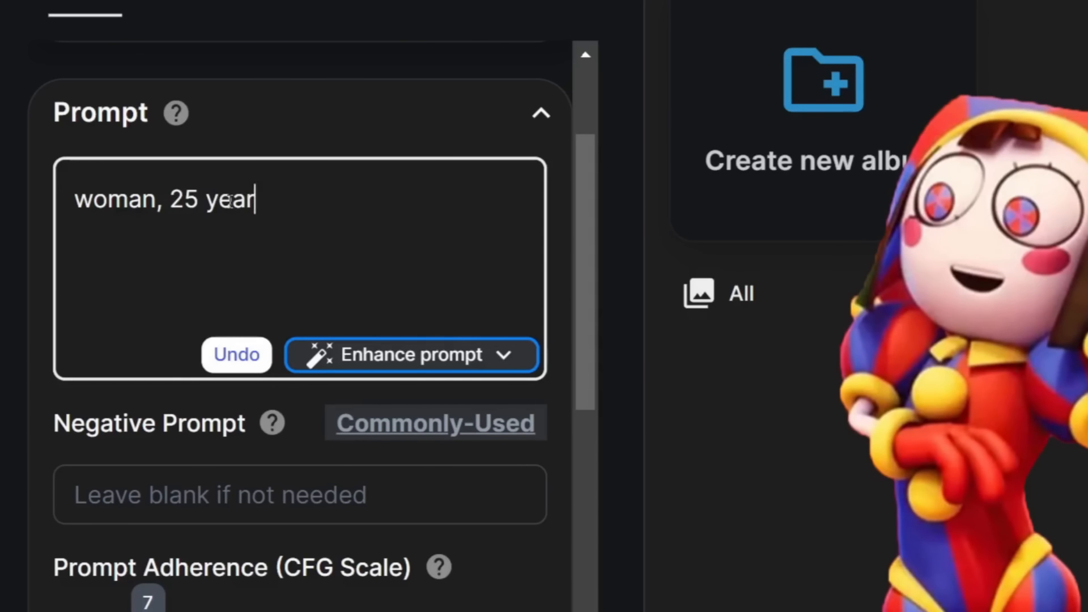
pyautogui.write('s old, short dark brown h')
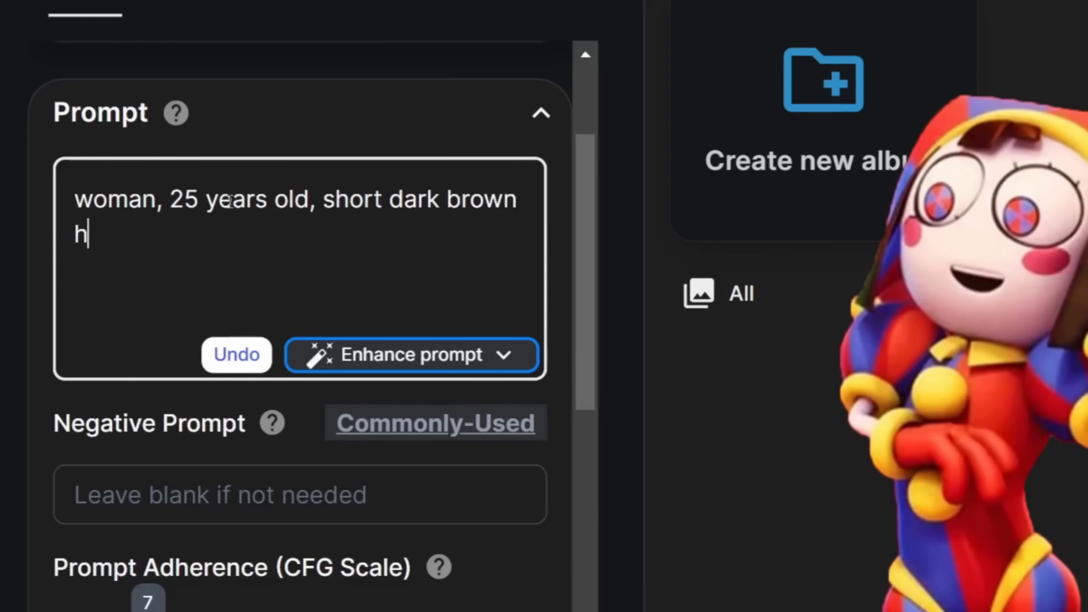
pyautogui.write('air, eye color red and blue,')
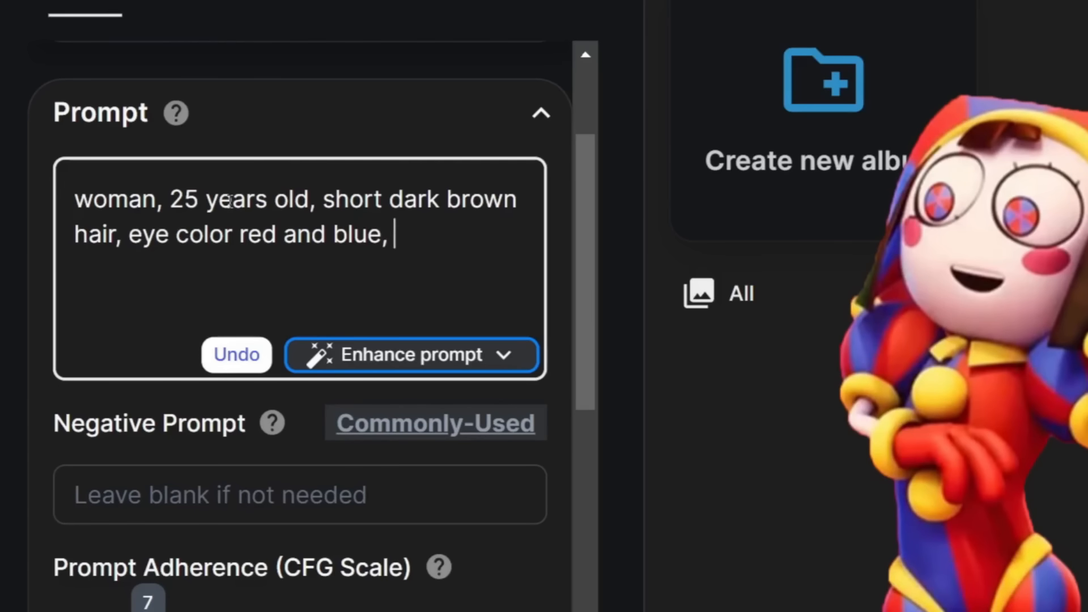
pyautogui.write('wearing carnival jester')
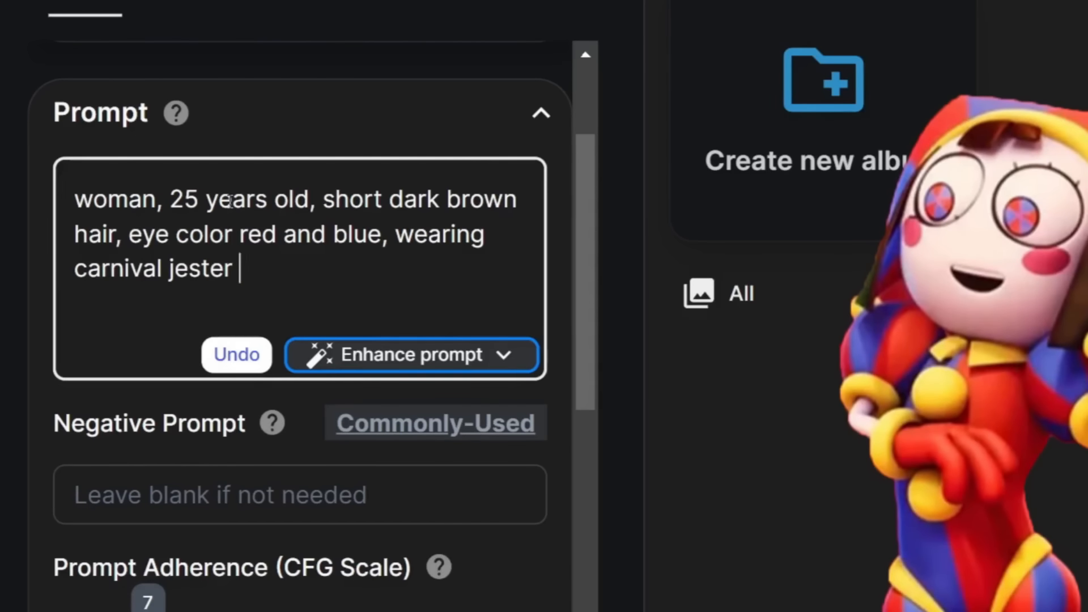
pyautogui.write('costume red and blue with round puffy sleeves, very large jester cap')
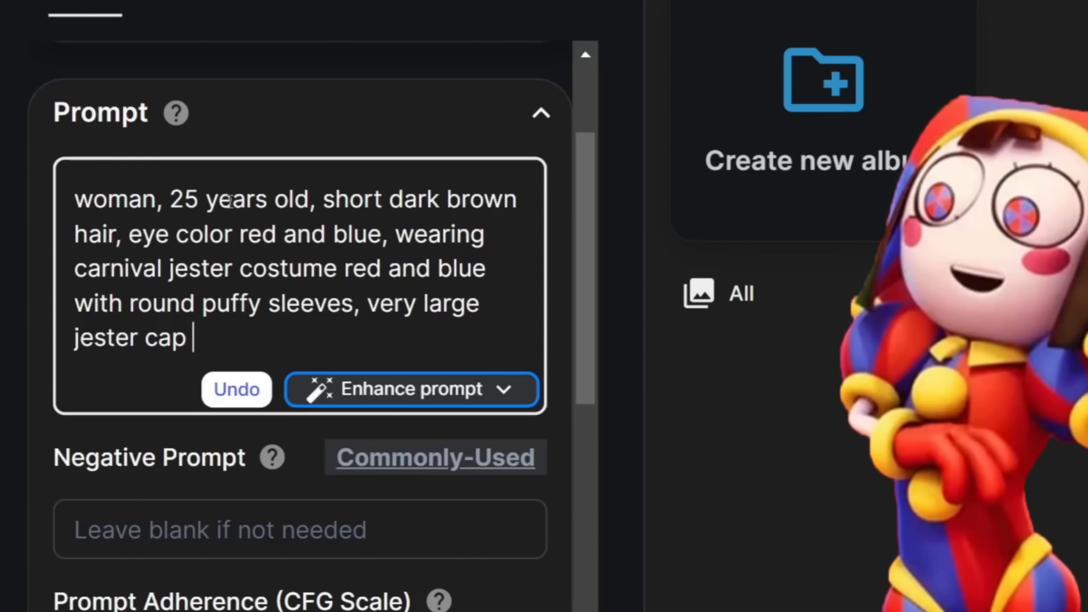
pyautogui.write('red and blue, gold bells on cap and outfit')
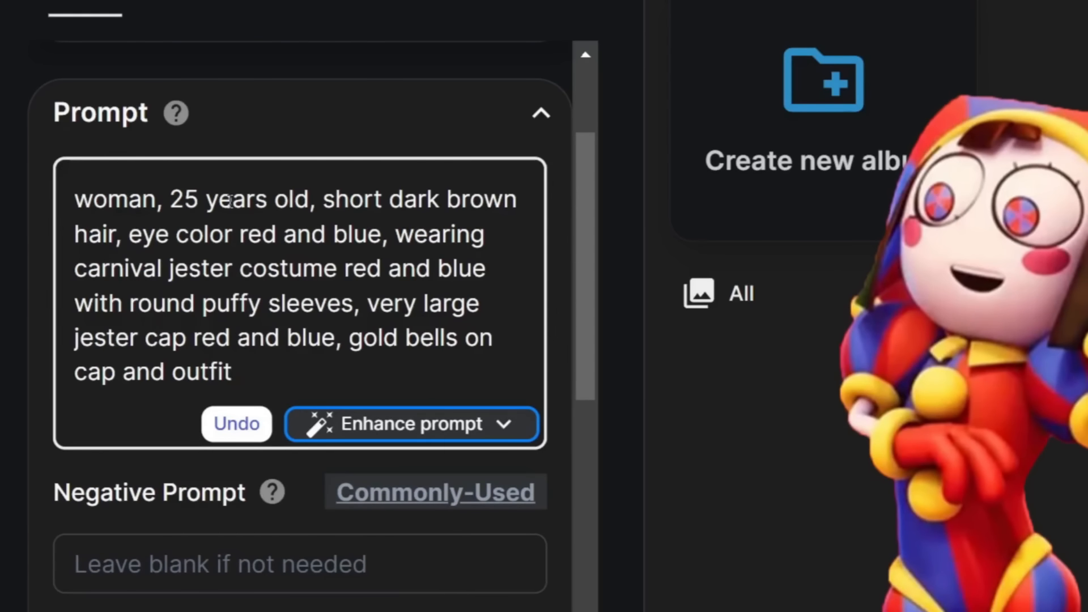